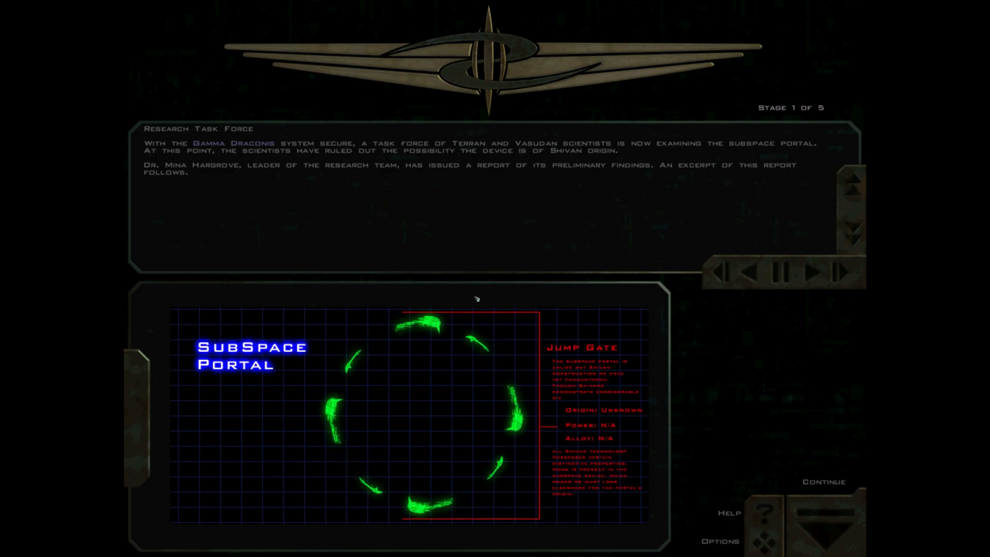
Step: Advance the briefing from stage 1 to stage 2, Dr. Hargrove's preliminary portal findings
{"action": "left_click", "coordinate": [828, 272]}
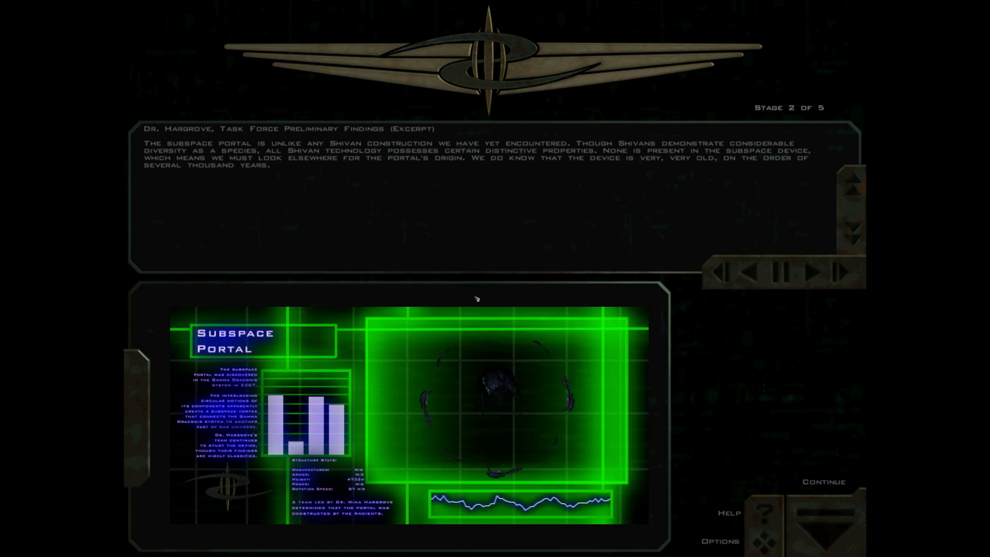
Step: Advance the briefing to stage 3, the subspace vortex explanation
{"action": "left_click", "coordinate": [845, 271]}
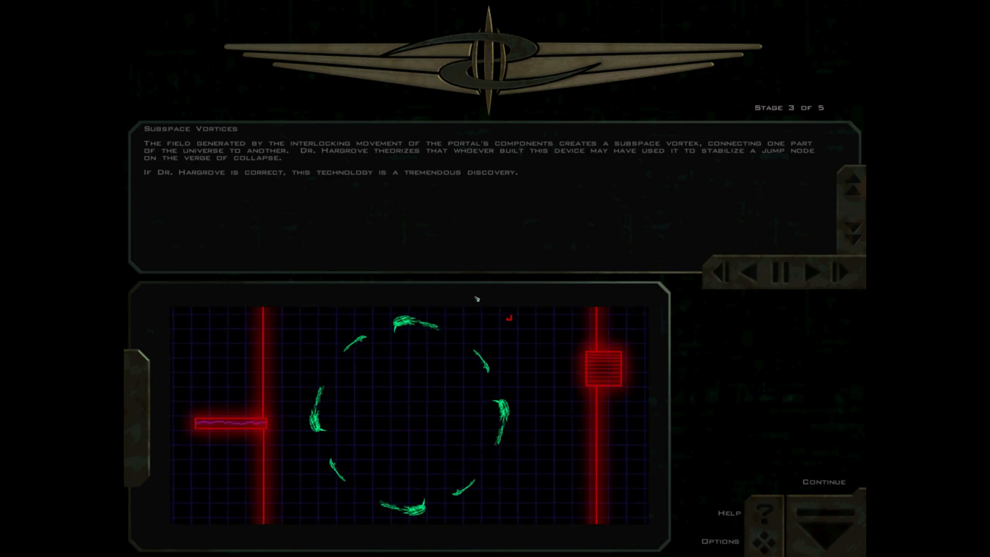
Step: Advance the briefing to stage 4, 'A Way Home?' on reopening the Sol jump node
{"action": "left_click", "coordinate": [841, 285]}
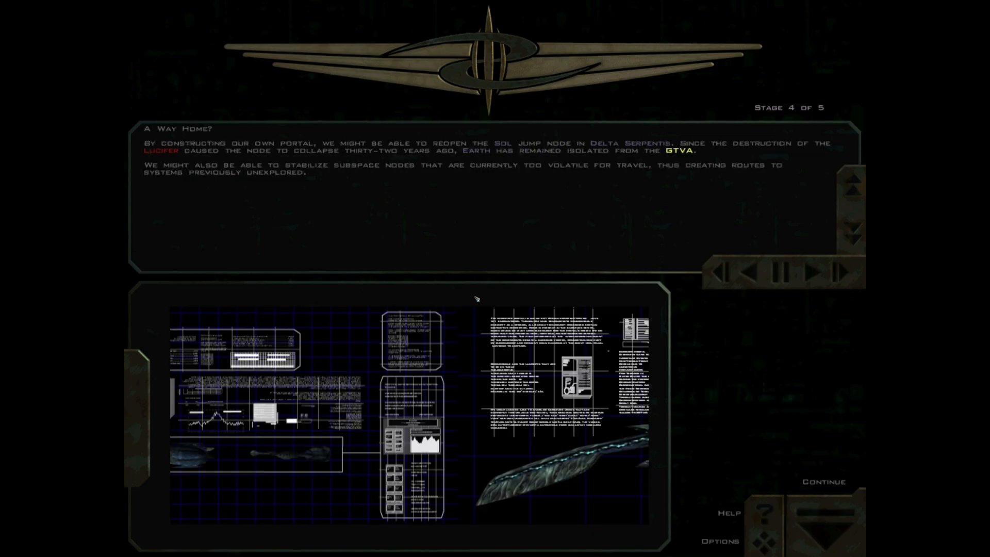